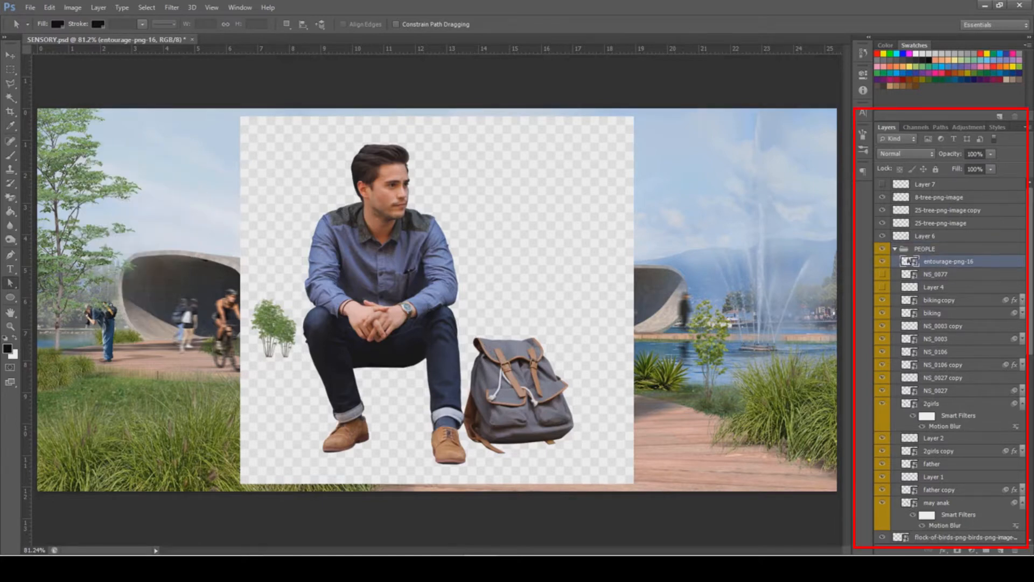
# Step: Bring up the context options for the entourage-png-16 layer
pyautogui.rightClick(956, 261)
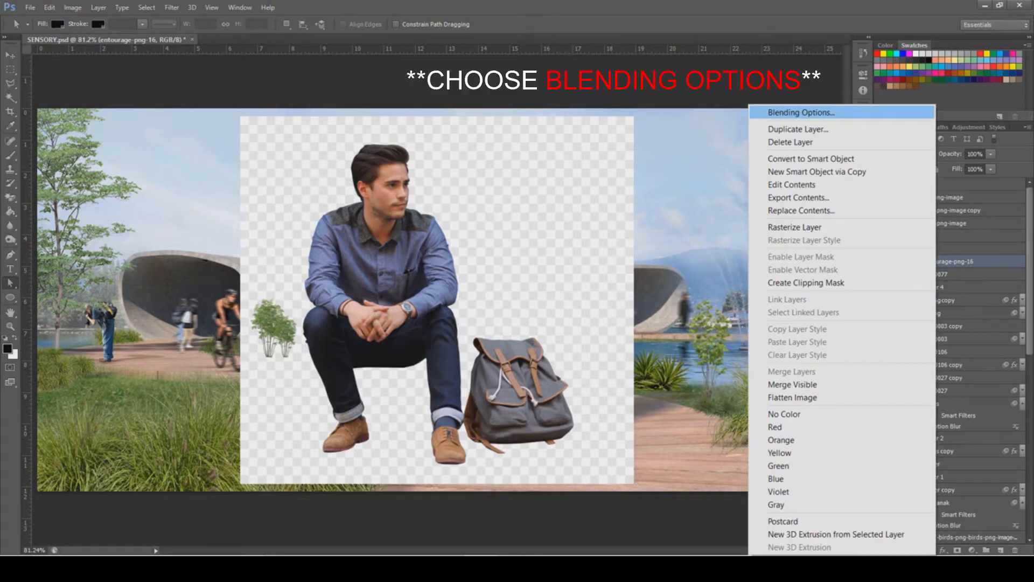
# Step: Enter Blending Options and expand the Blend If channel list
pyautogui.click(799, 112)
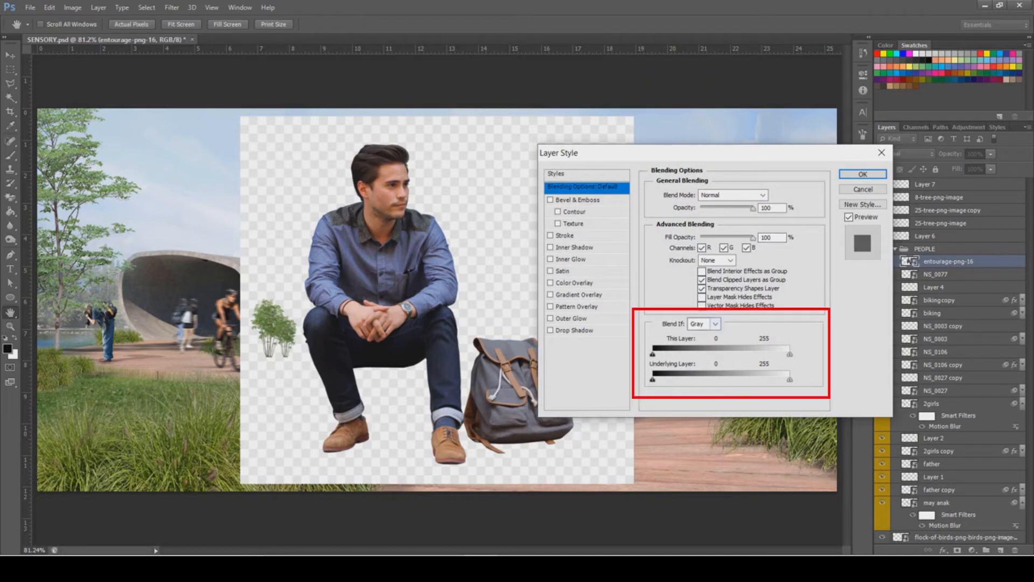
pyautogui.click(703, 323)
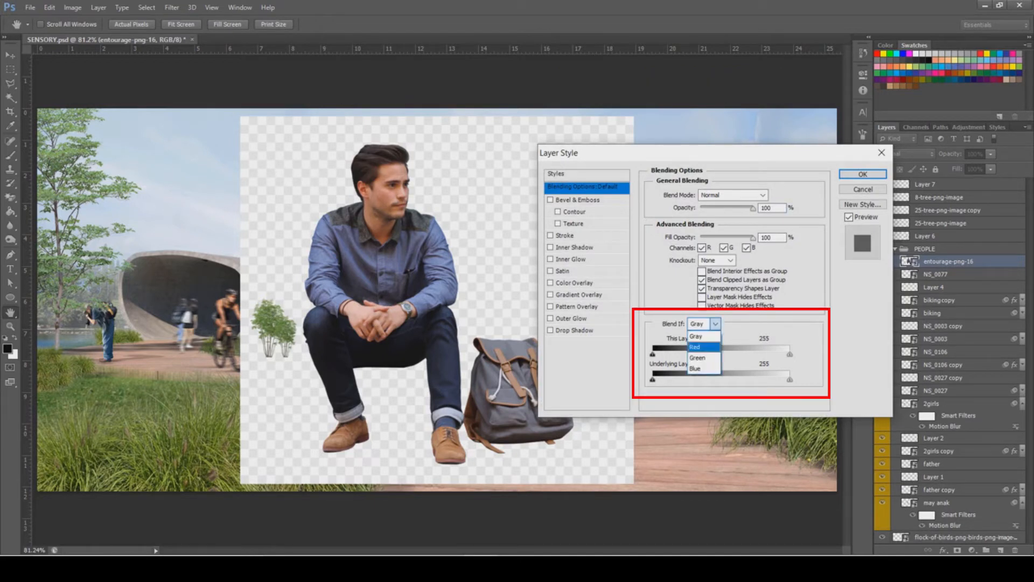
# Step: Keep Blend If on Gray and confirm the settings that hide the white backdrop
pyautogui.click(695, 336)
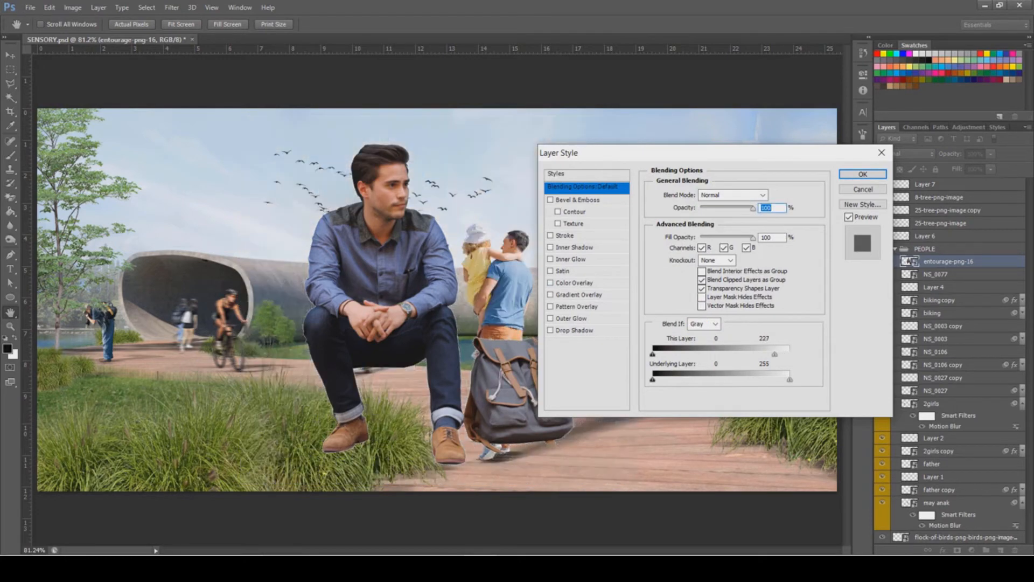
pyautogui.click(862, 173)
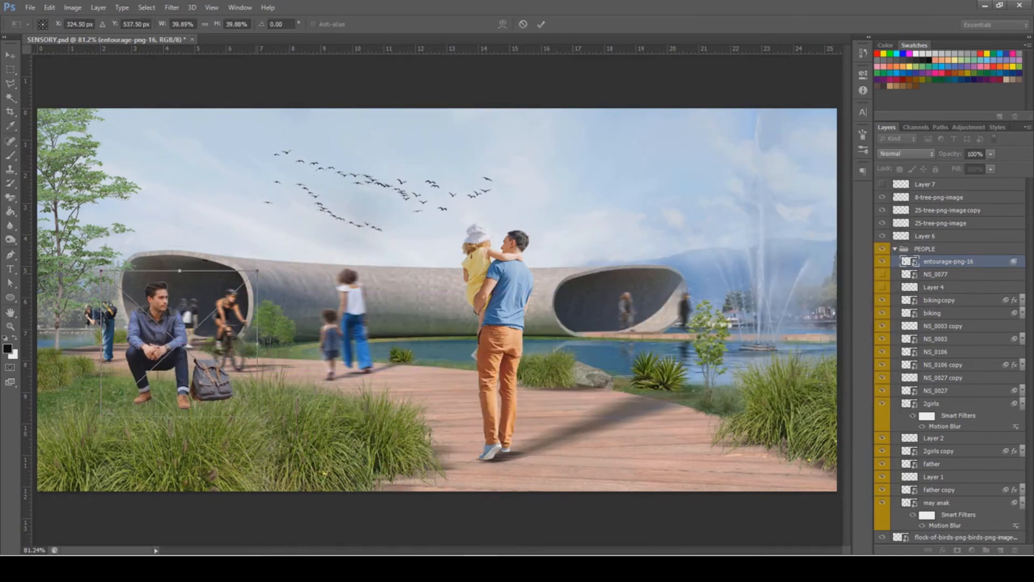